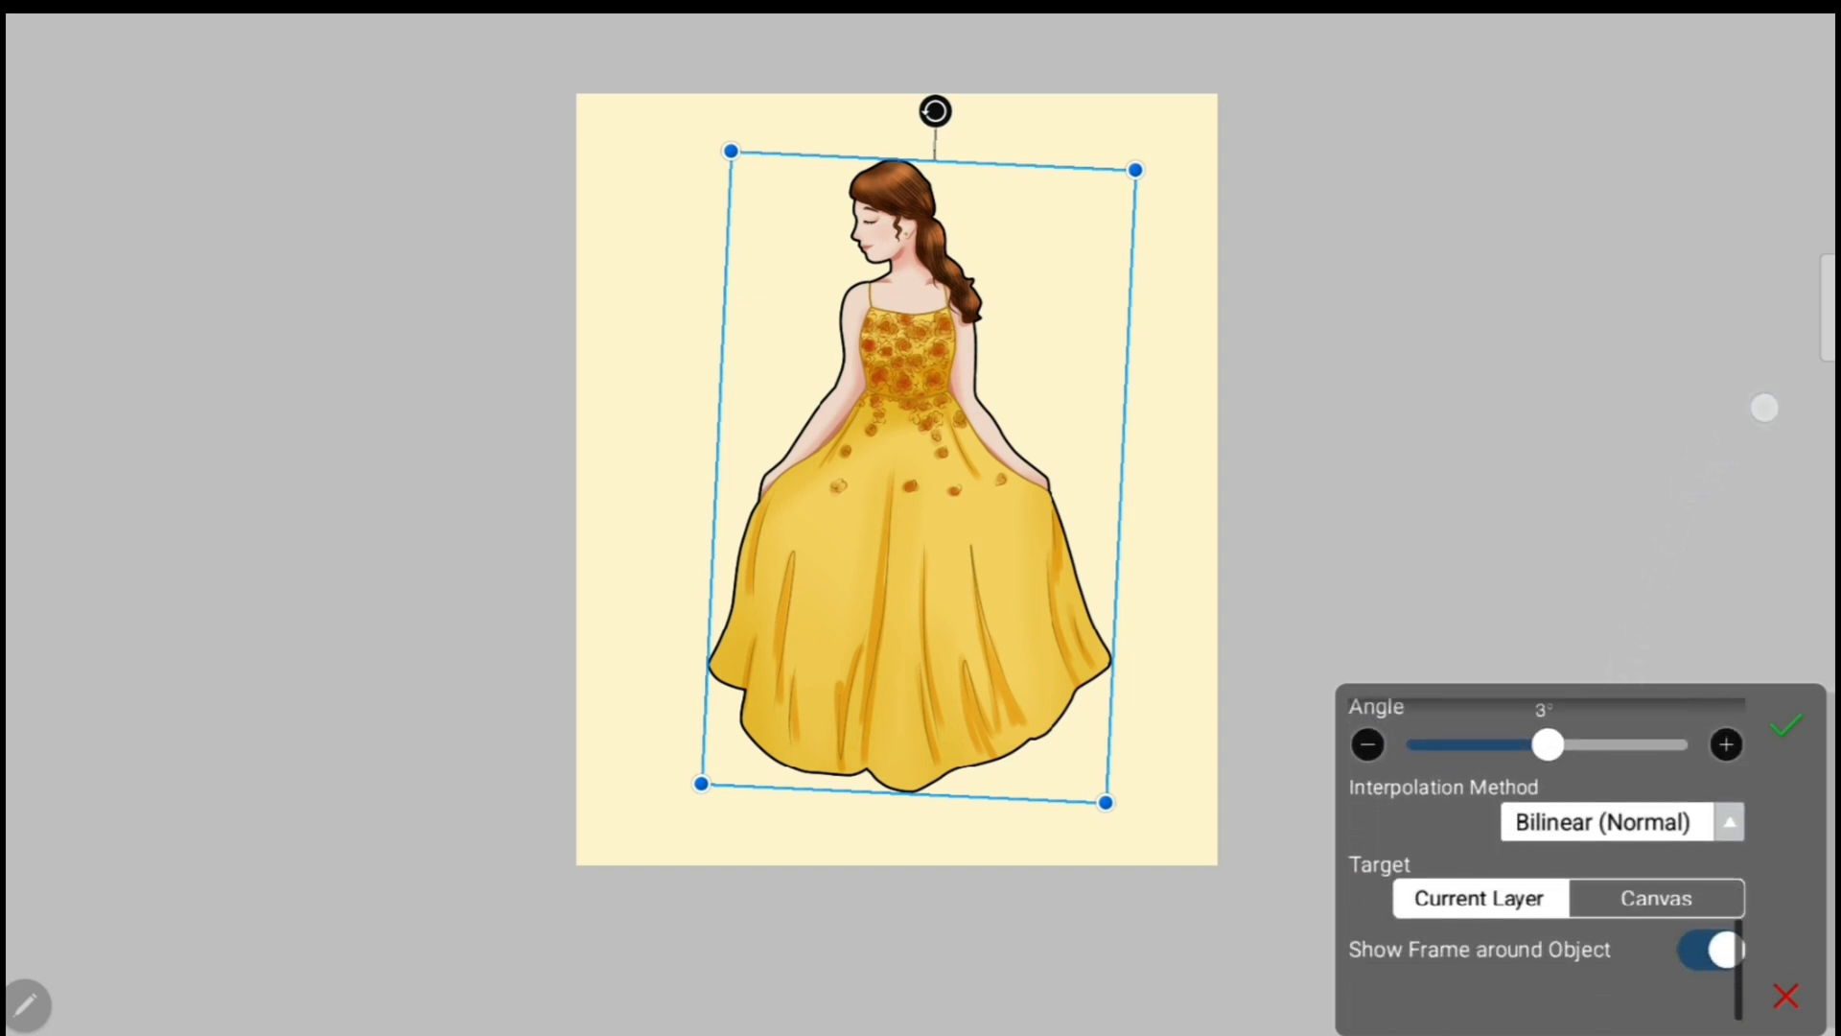
- Rotate the layer to about 3° with the Angle slider in Translate Scale
drag(1547, 744, 1561, 792)
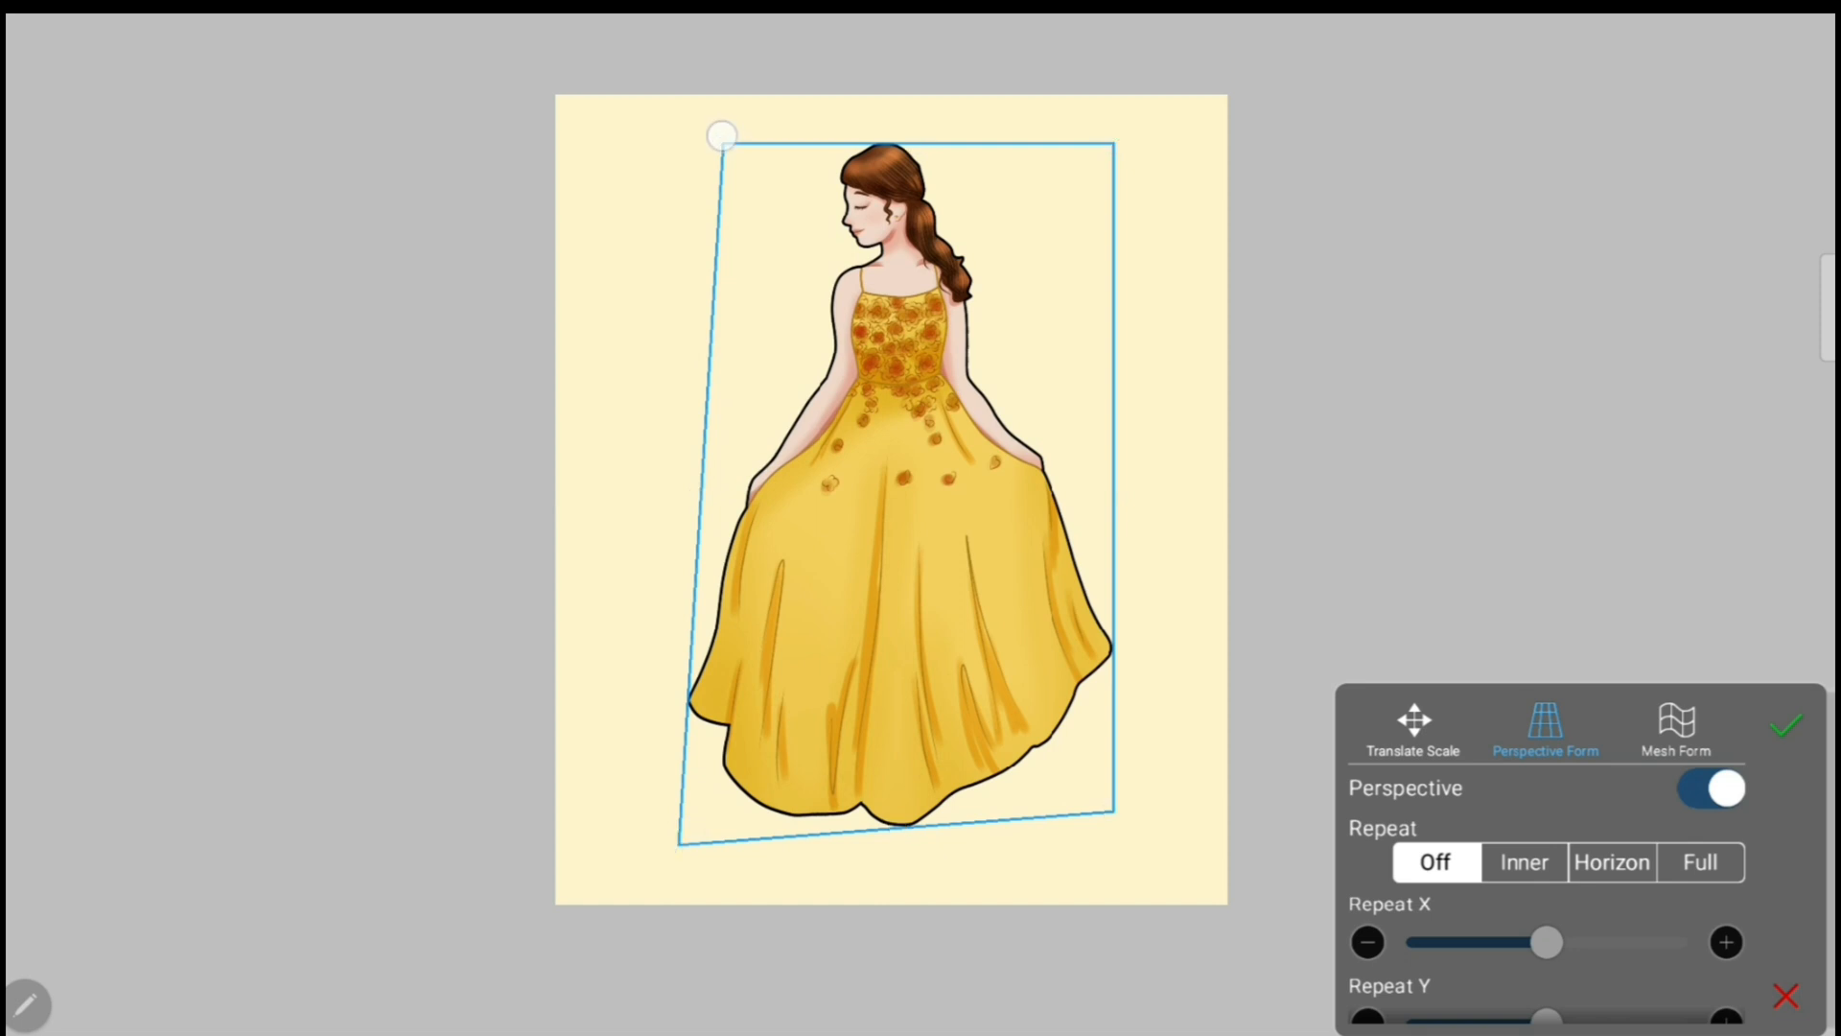
- Enable Perspective in Perspective Form so the left edge leans inward at the top
click(1672, 729)
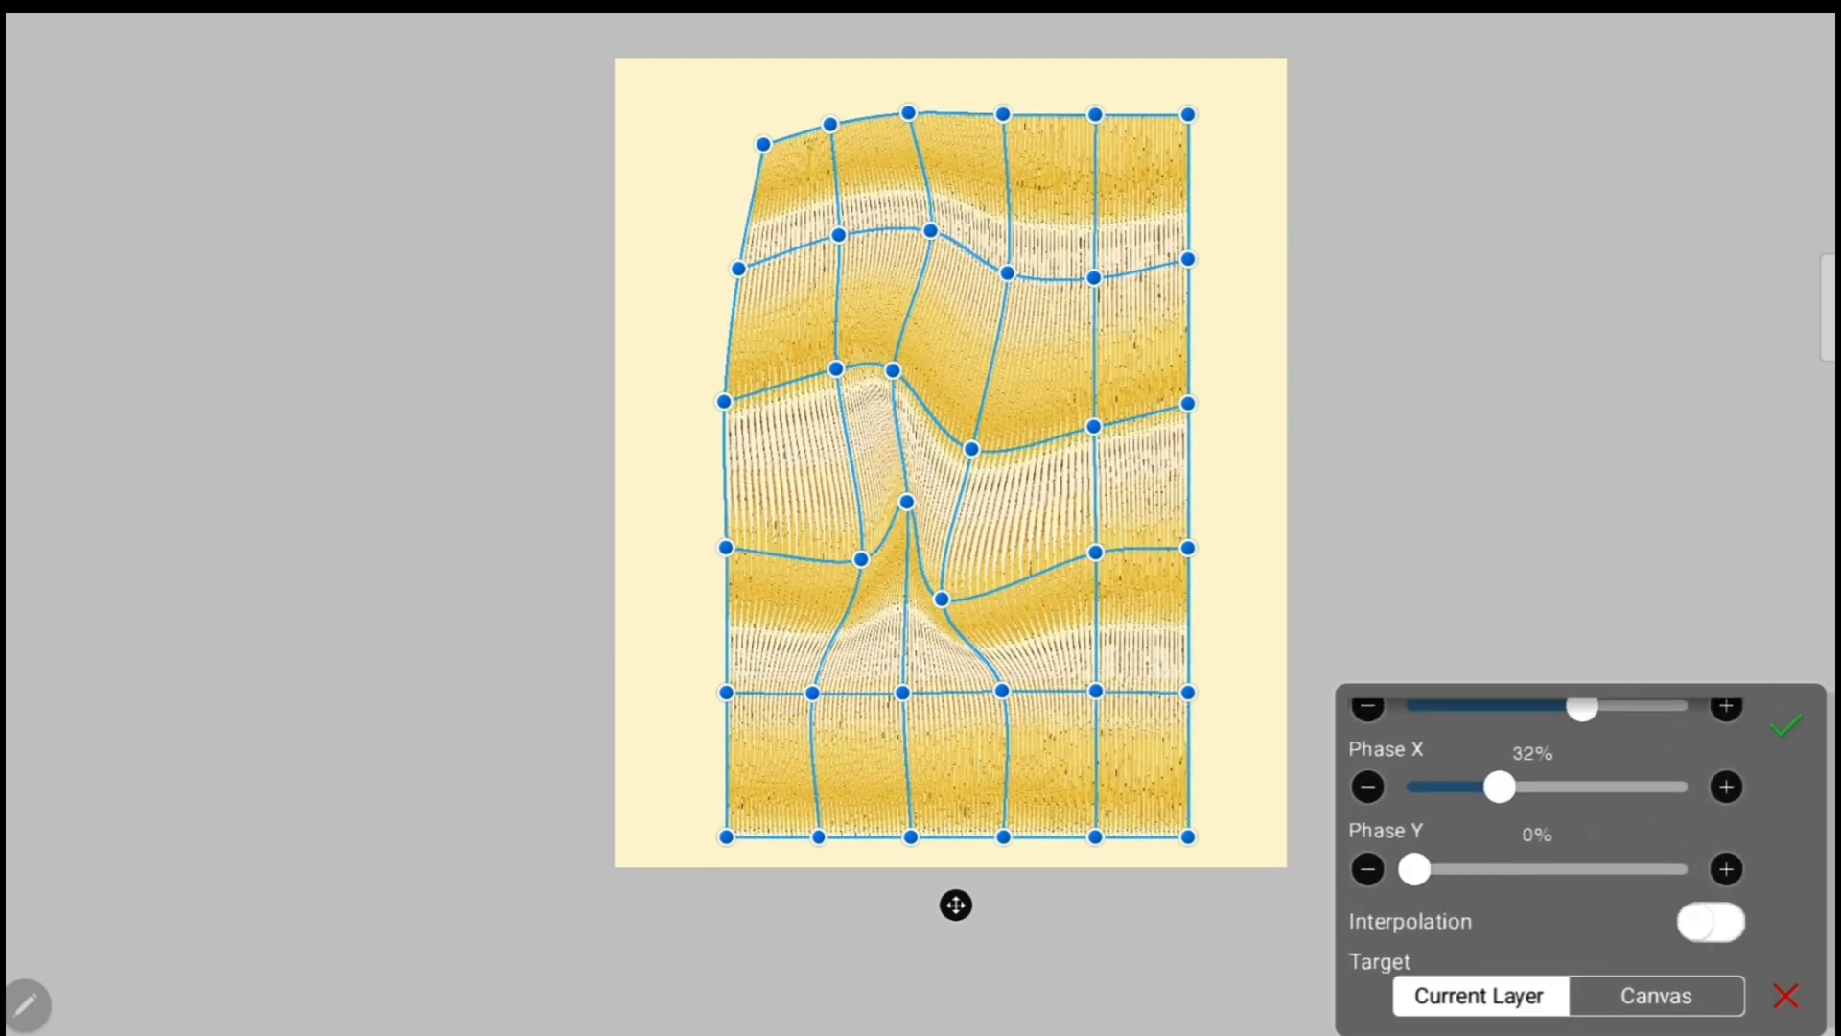
- Switch Interpolation on in the Mesh Form panel for smooth warp rendering
click(1707, 923)
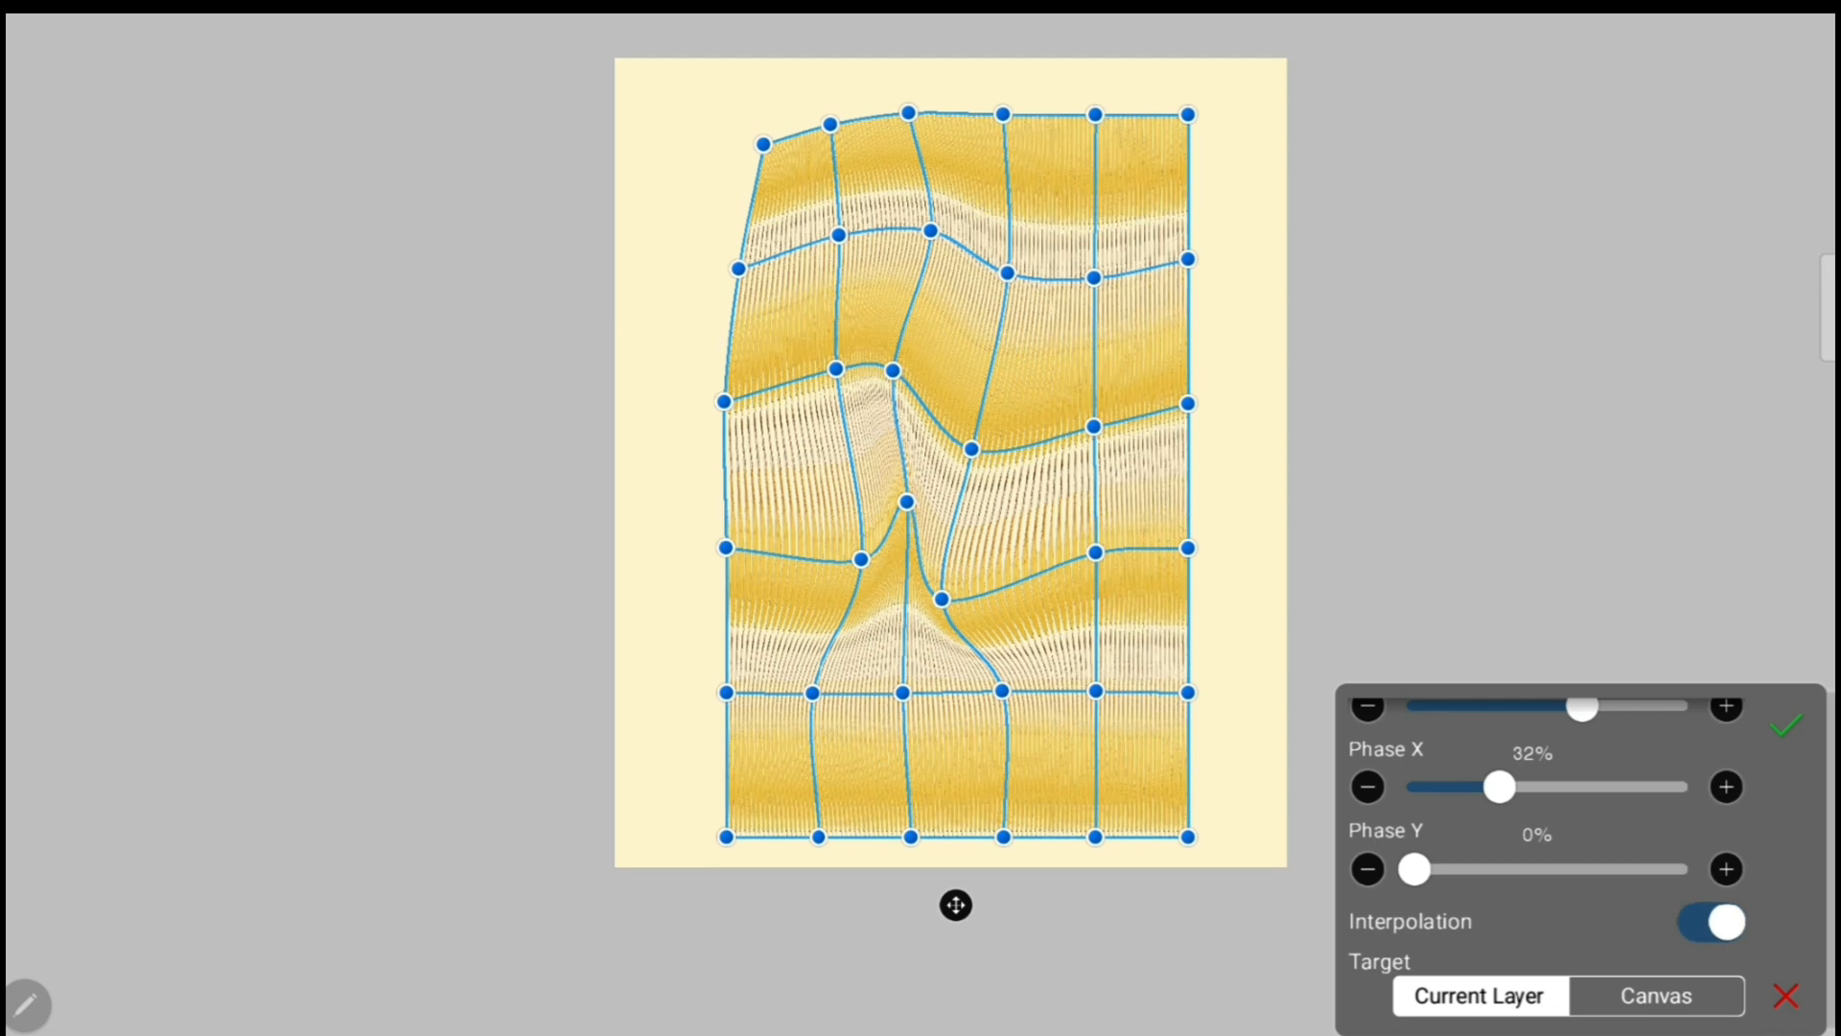